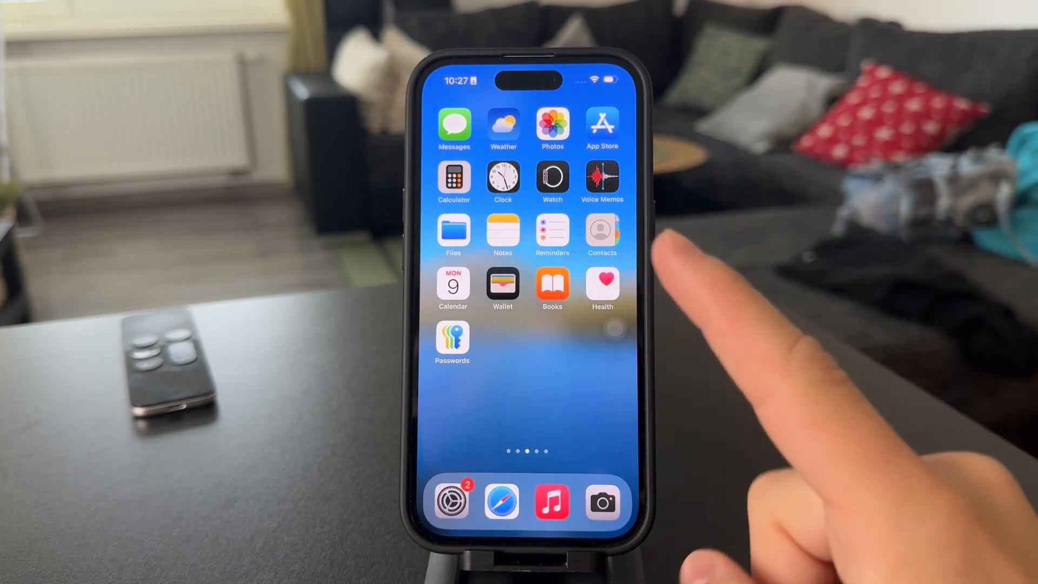
- Swipe to the Home Screen page with WhatsApp and launch it to the Chats list
scroll("left", 3)
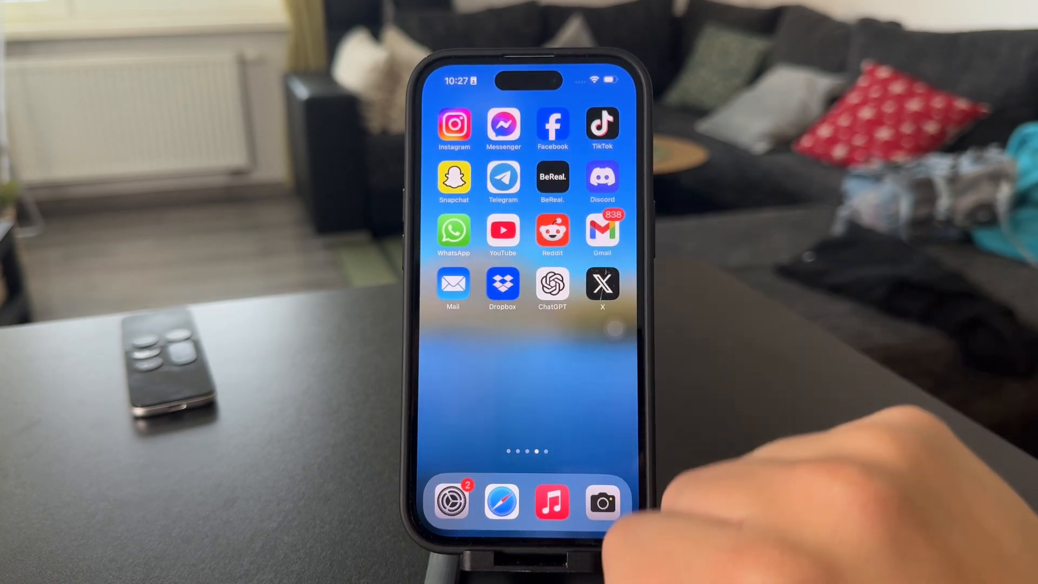
left_click(453, 230)
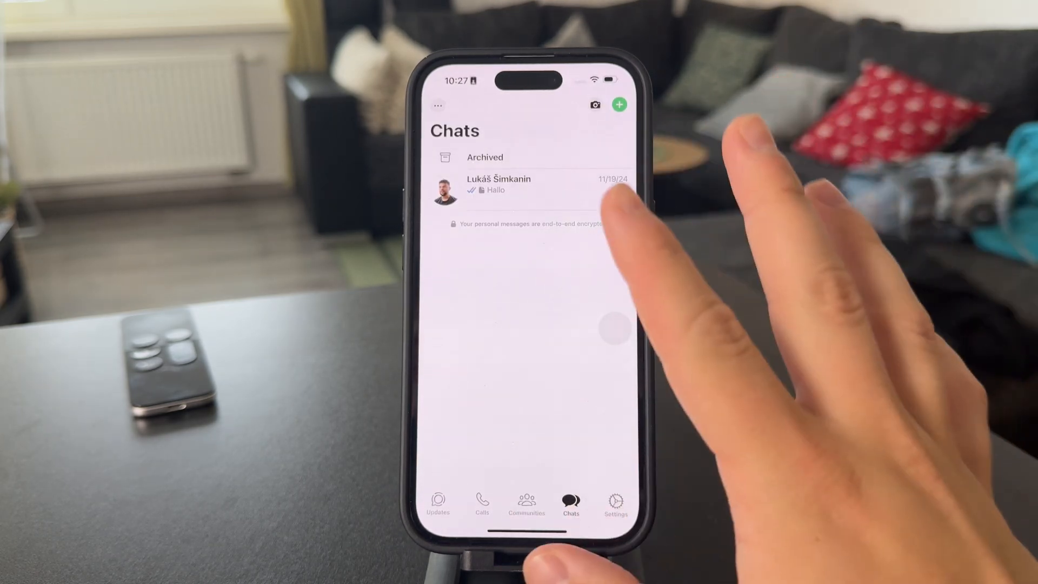
mouse_move(596, 265)
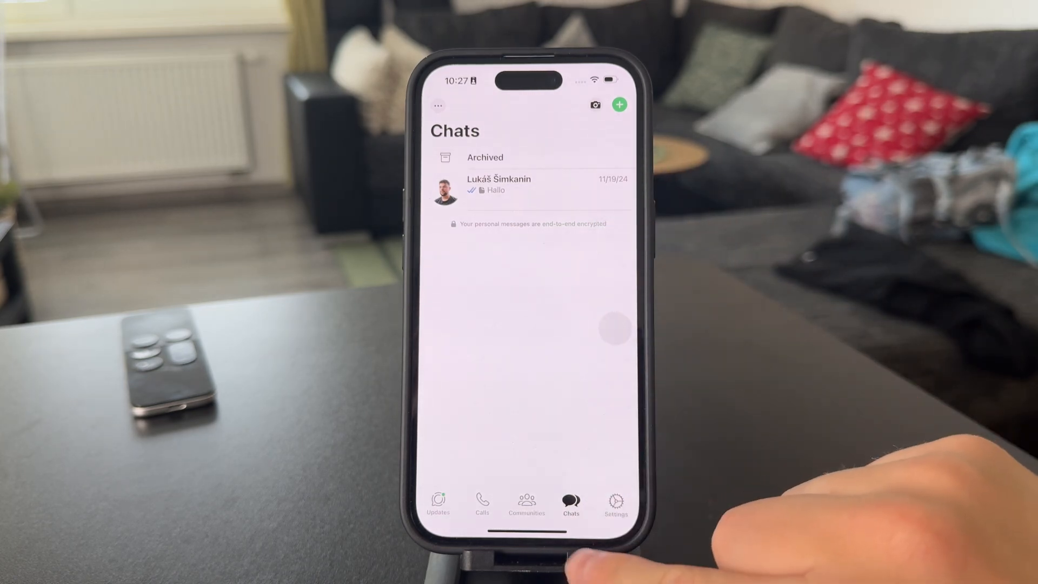
- Switch from the Chats list to the WhatsApp Settings page
left_click(616, 503)
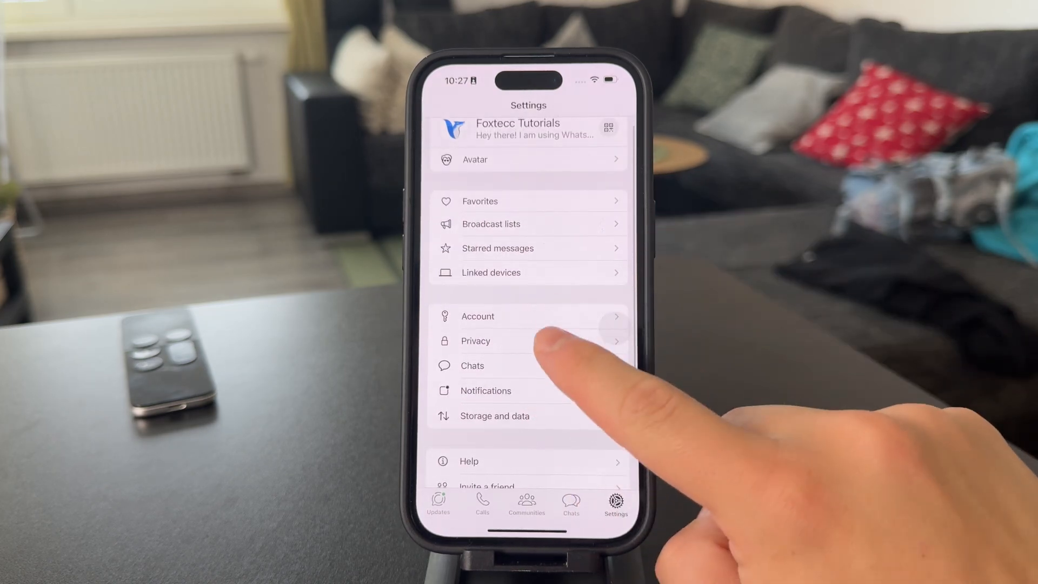
- Set Privacy > Groups to My contacts instead of Everyone and bring up My contacts except…
left_click(476, 341)
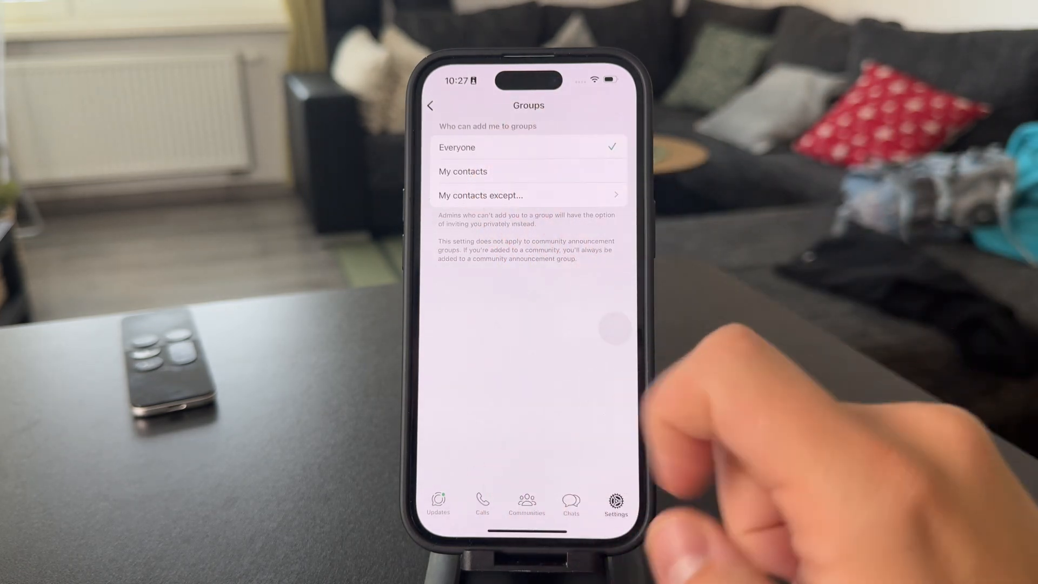
mouse_move(630, 318)
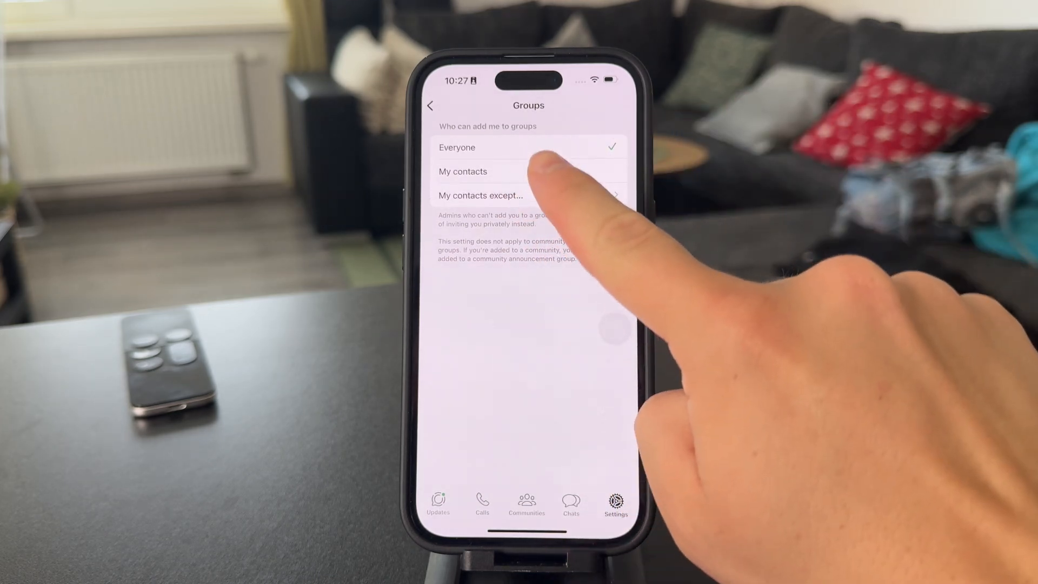
left_click(528, 172)
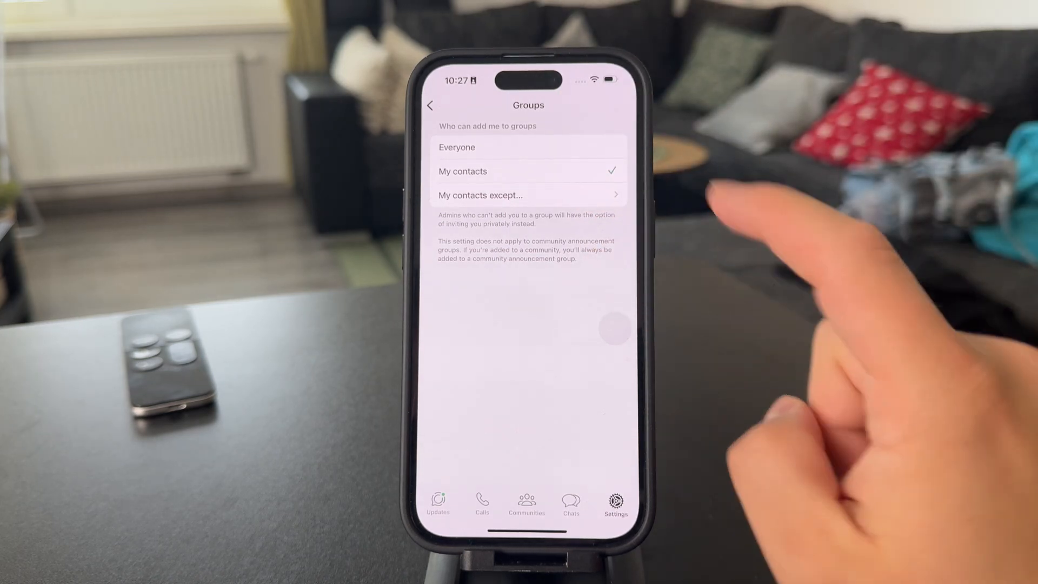
left_click(528, 194)
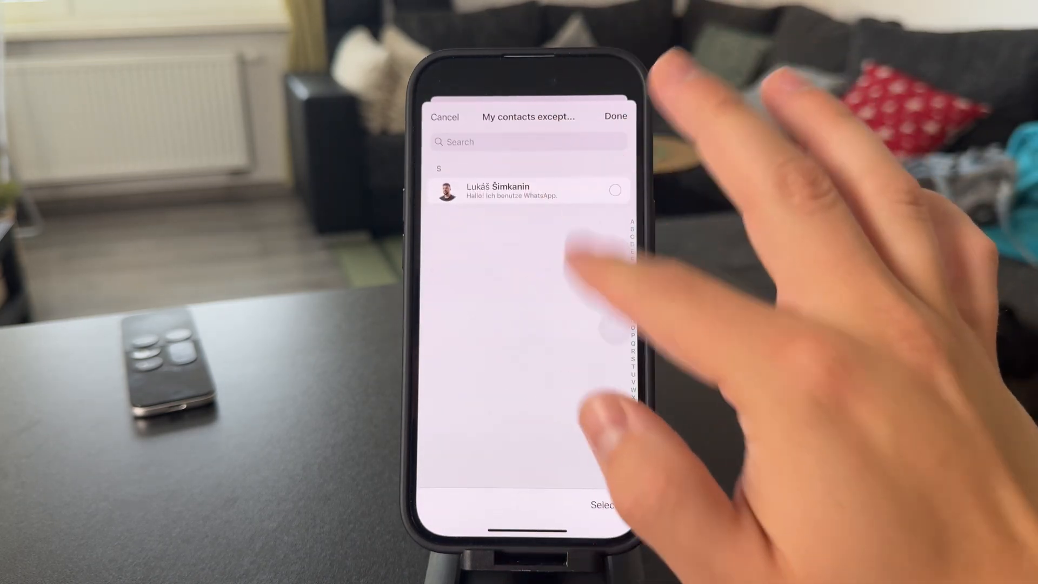
- Cancel the My contacts except… list so Groups stays on My contacts with nobody excluded
left_click(445, 116)
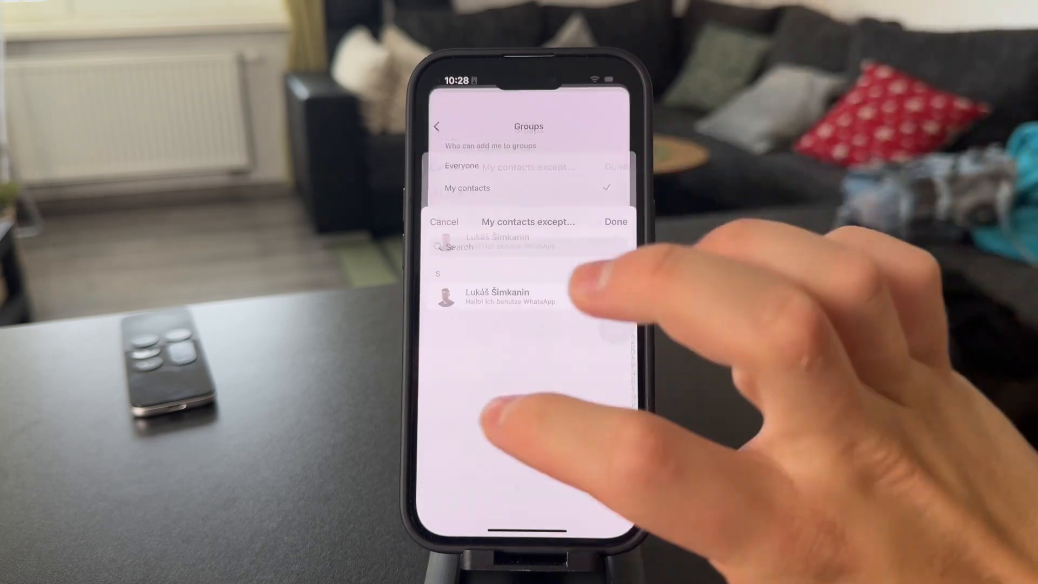
left_click(443, 221)
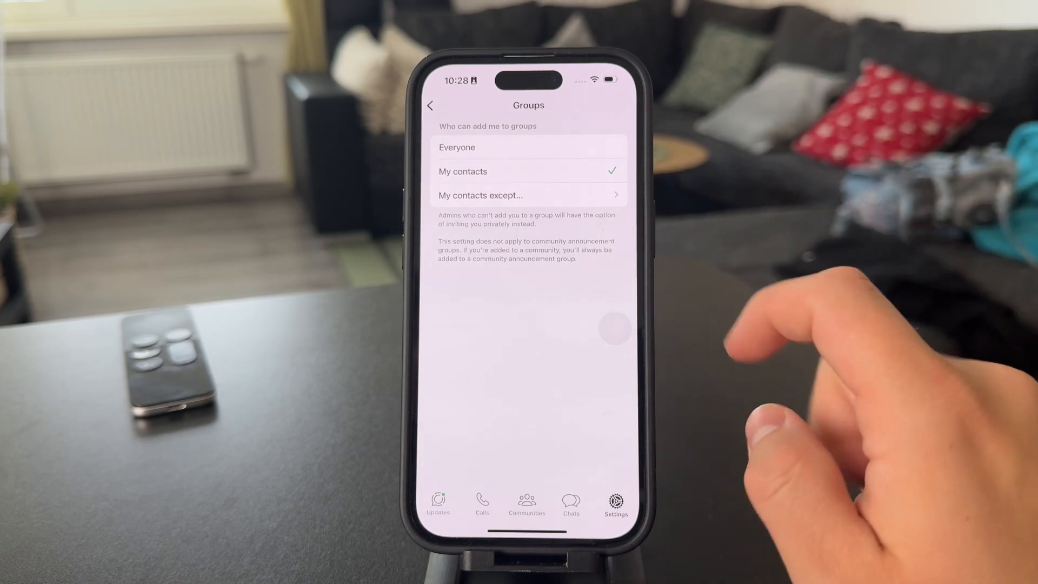
mouse_move(762, 299)
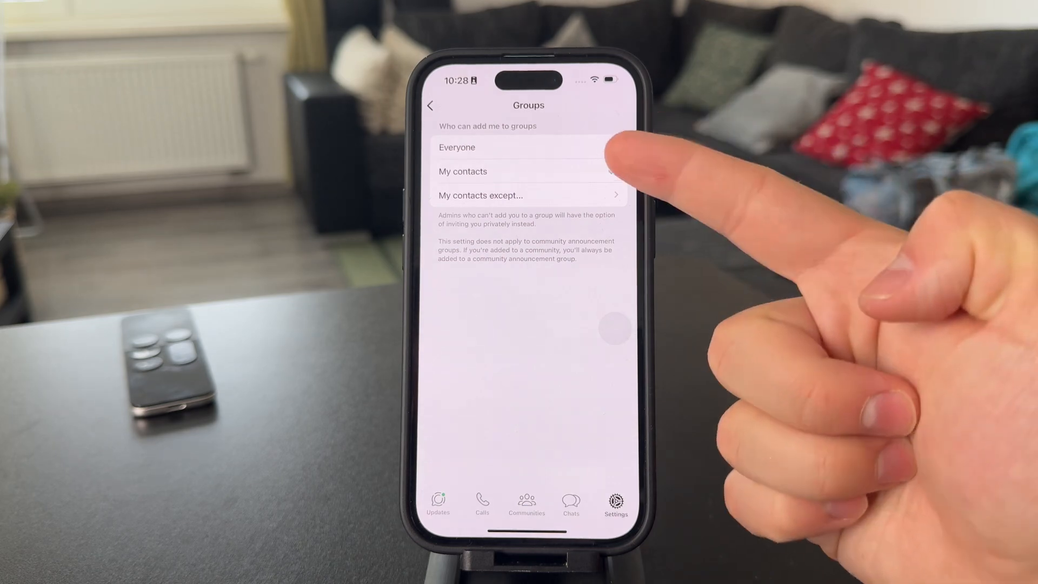
left_click(529, 172)
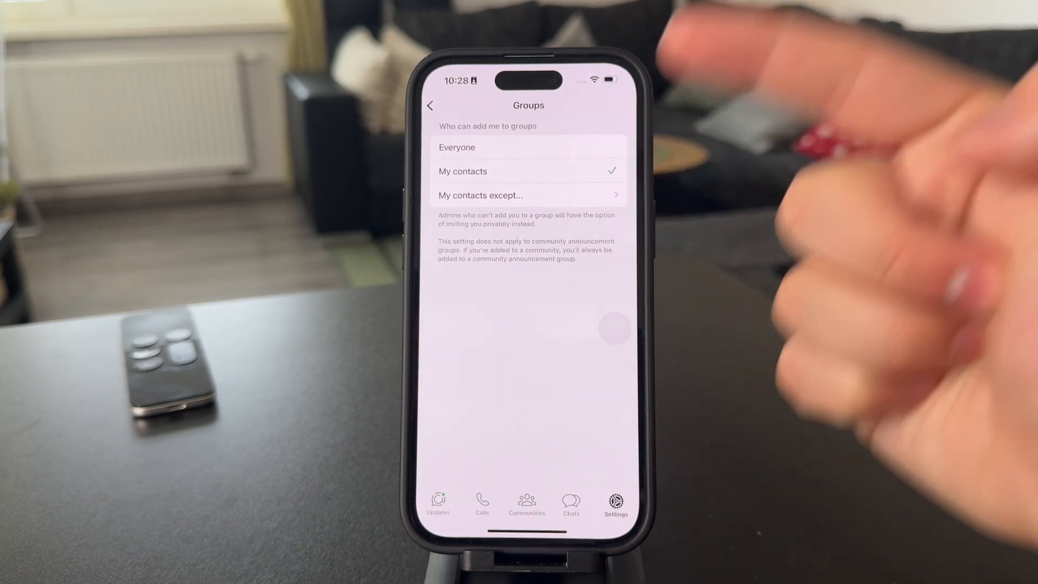